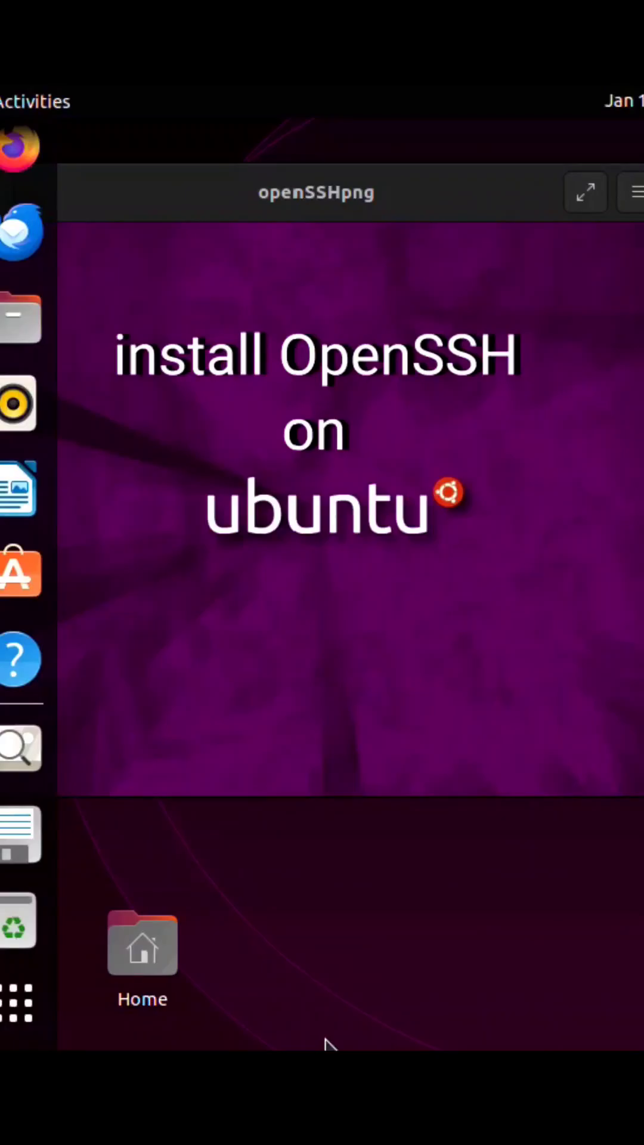
Show the GNOME applications overview from the dock's grid button.
click(17, 1006)
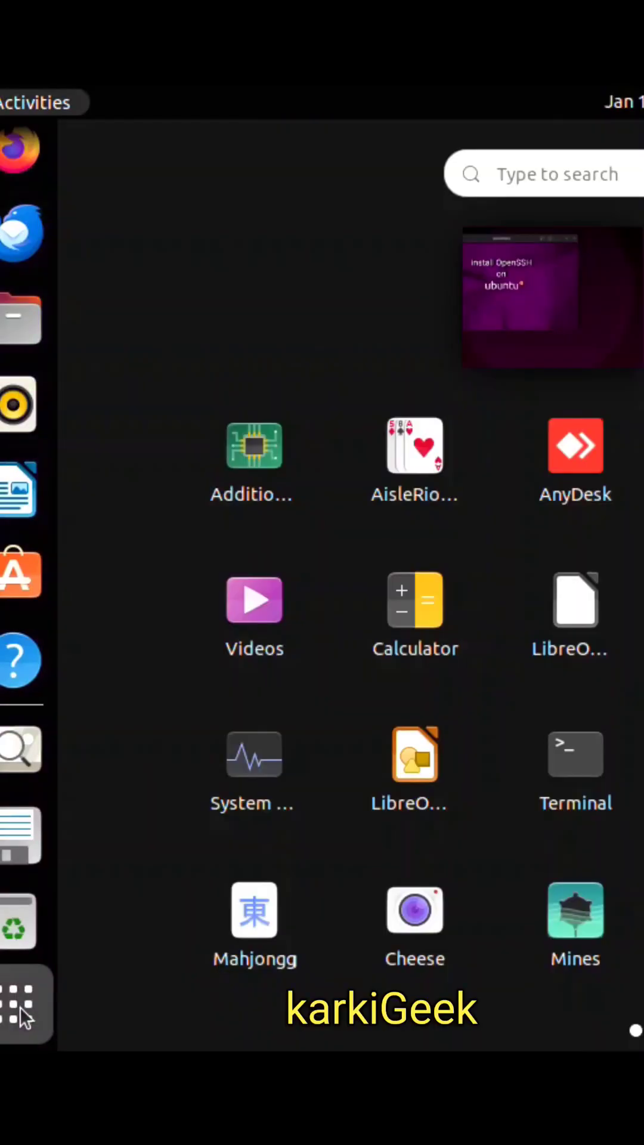
Launch Terminal and run sudo apt-get update to refresh the package lists.
click(575, 754)
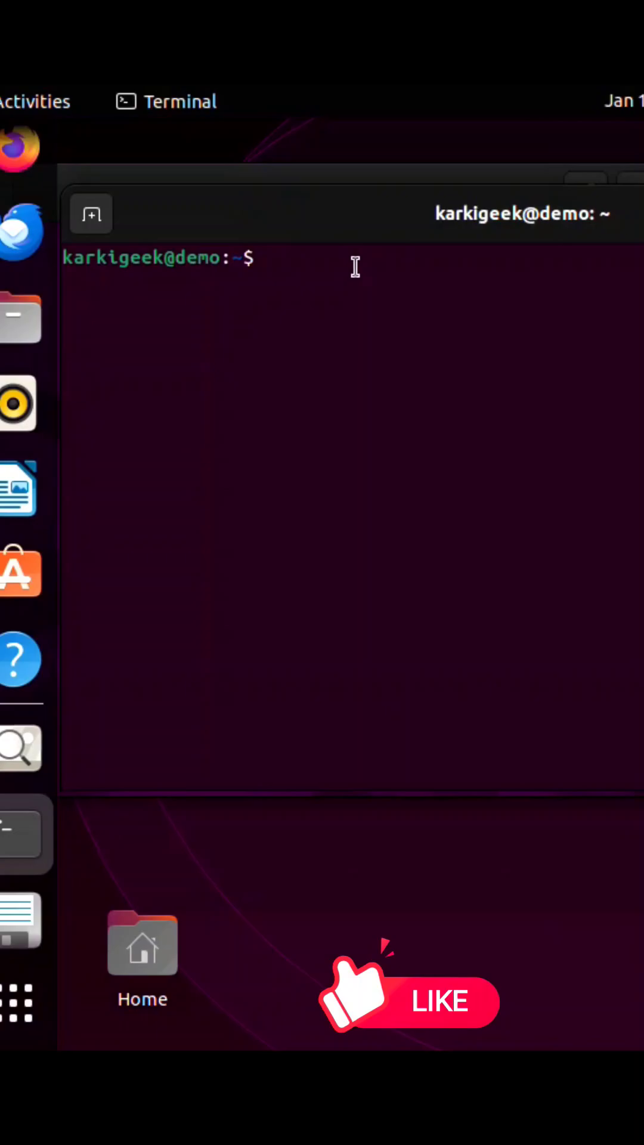
text(sud)
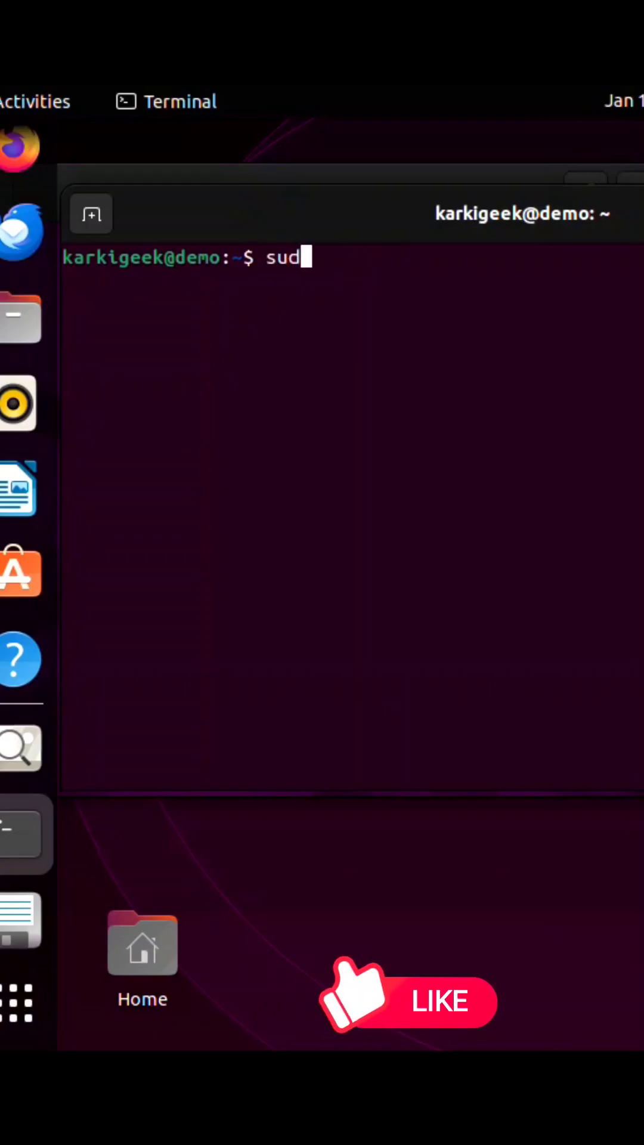
text(o apt-get update)
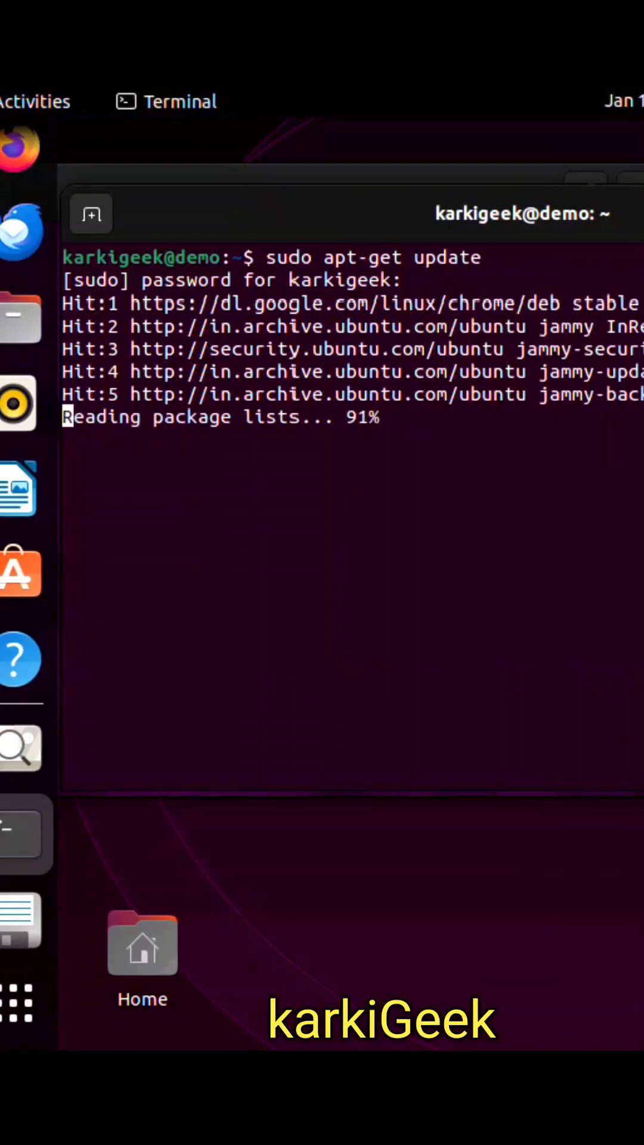
text(sudo)
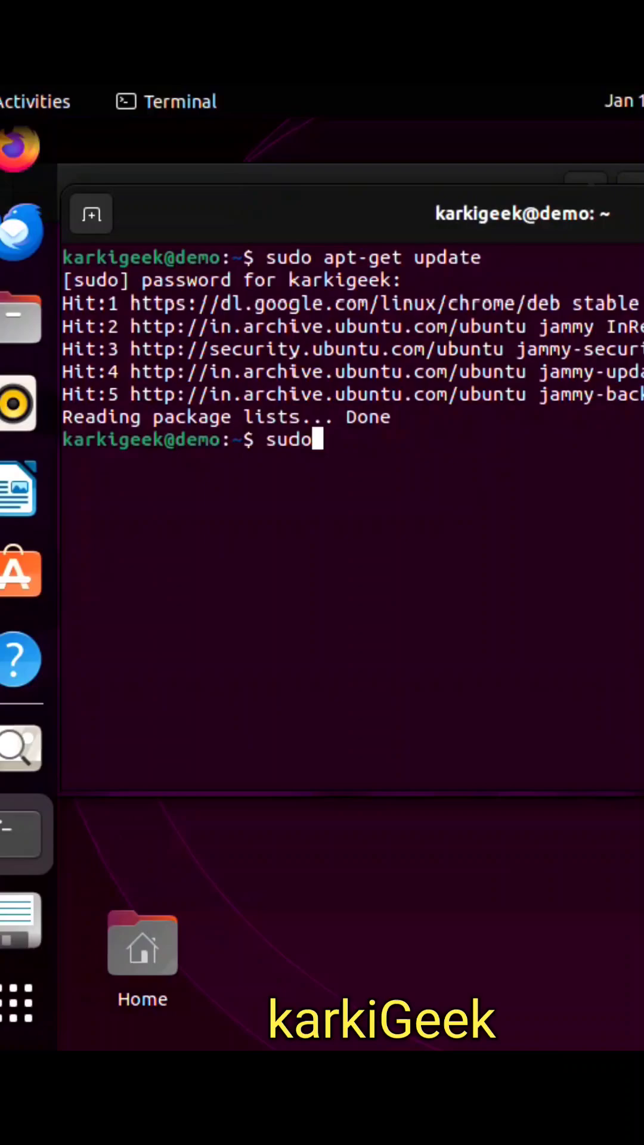
Run sudo apt-get install openssh-server and confirm with Y.
text(apt-get)
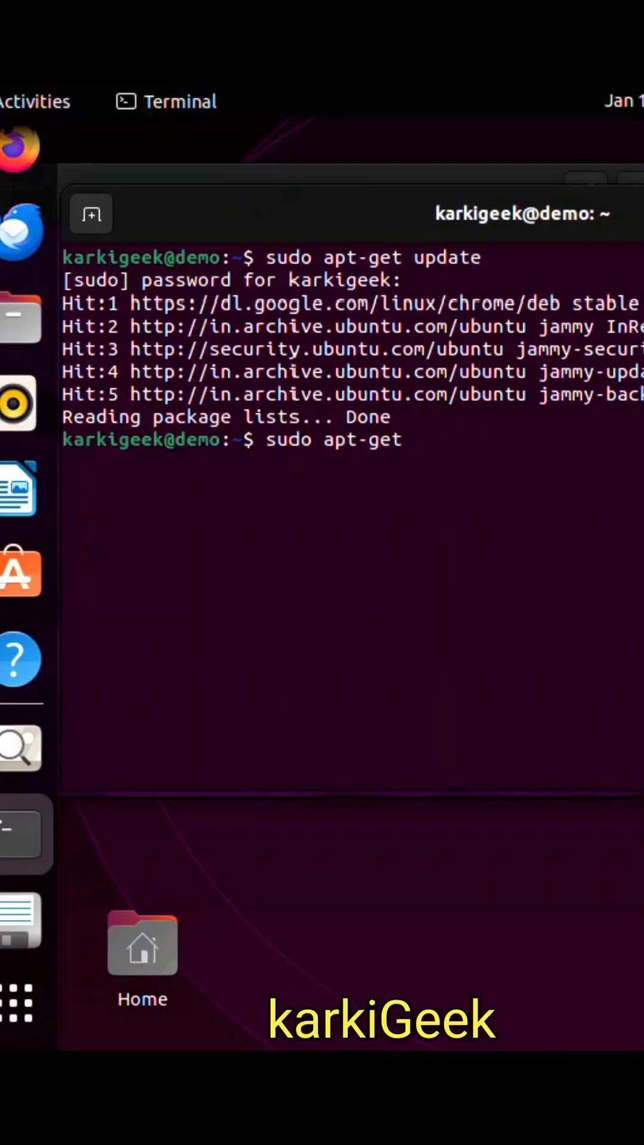
text(install)
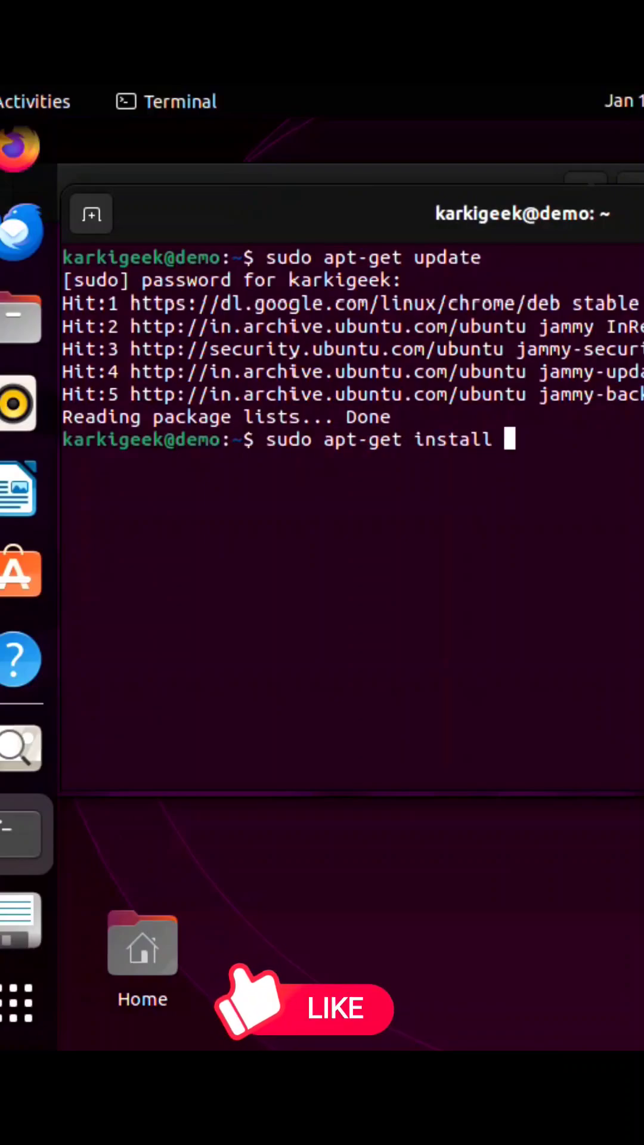
text(openssh-serve)
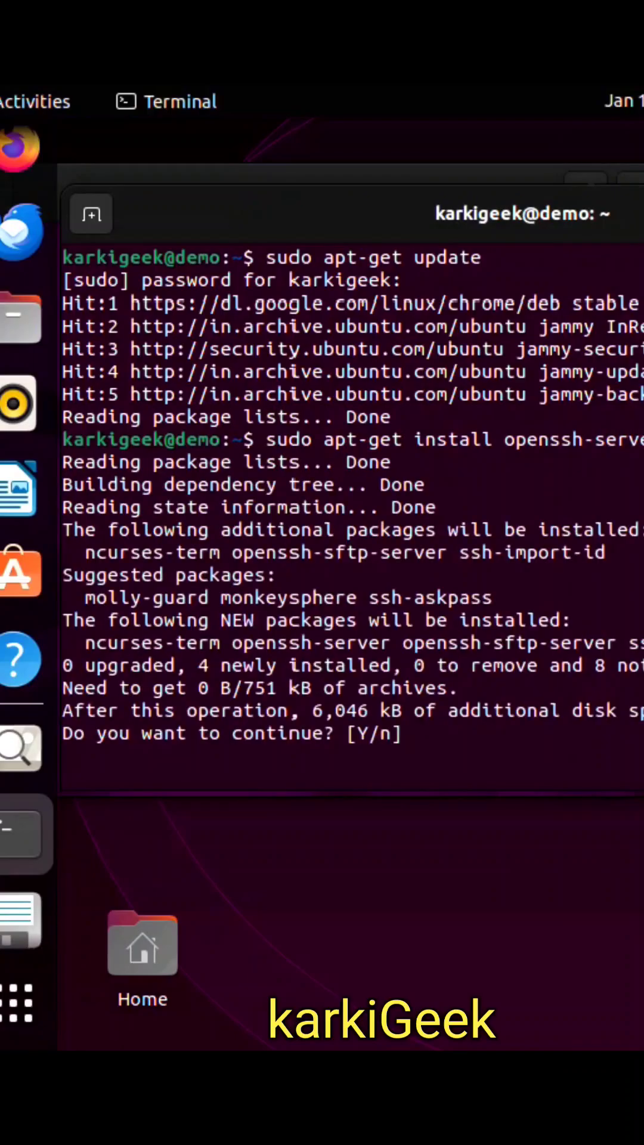
text(Y)
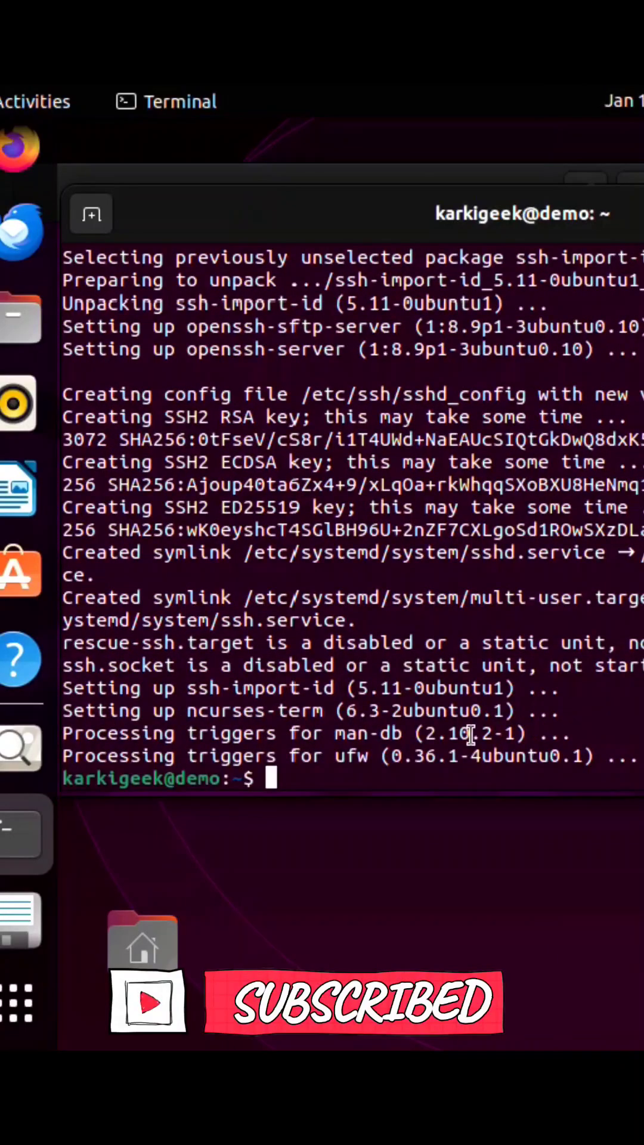
Run sudo systemctl start ssh to start the ssh service.
text(sudo syste)
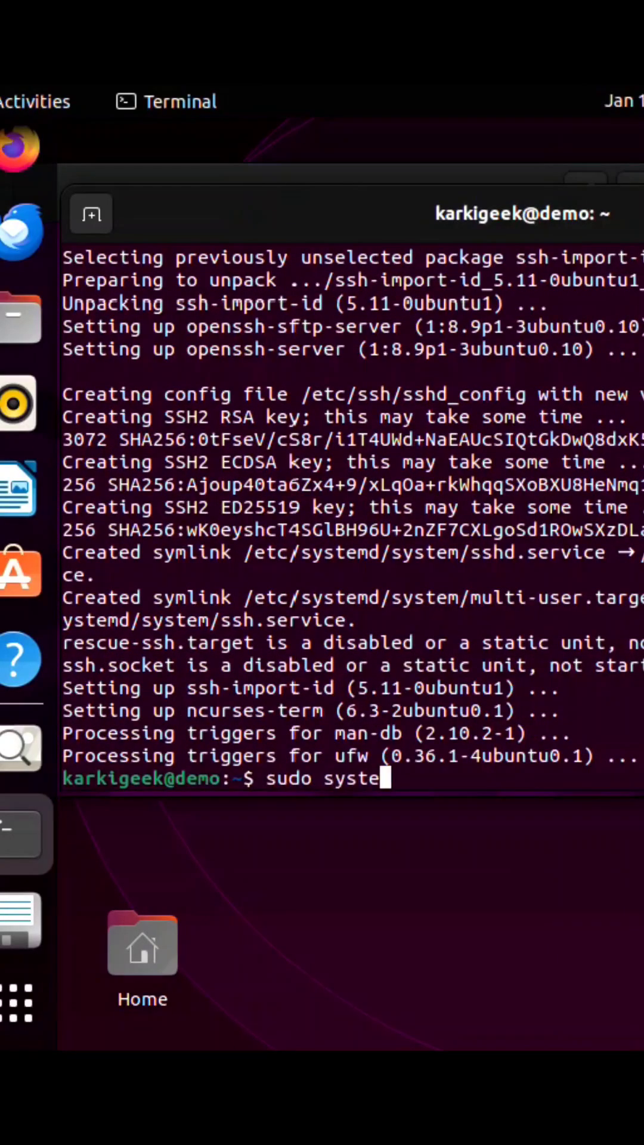
text(mctl start ssh)
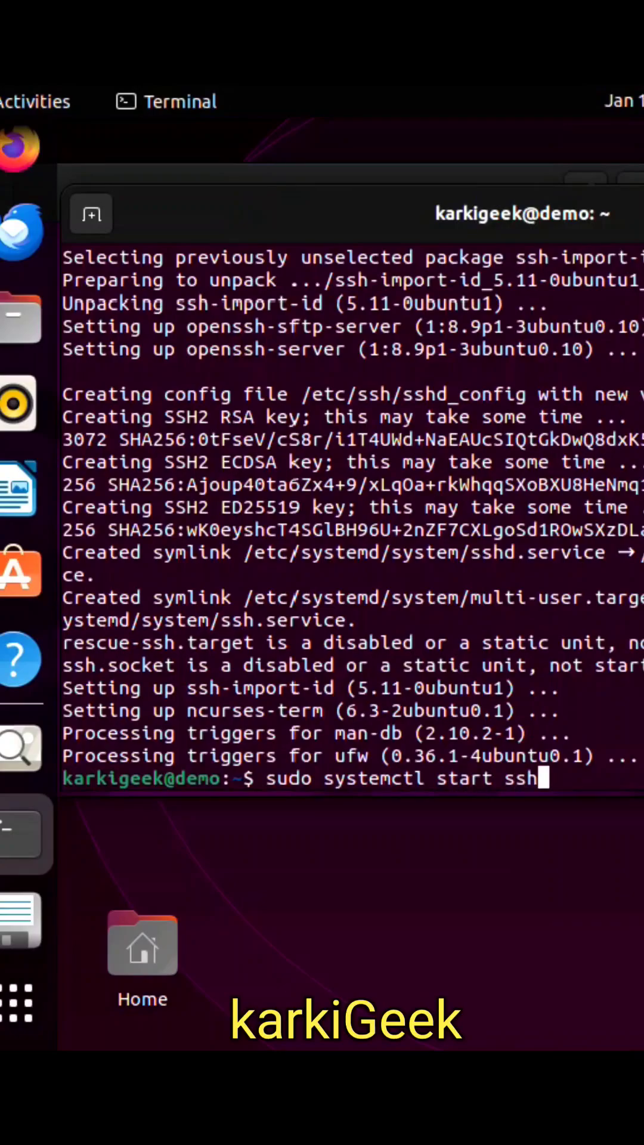
key(Return)
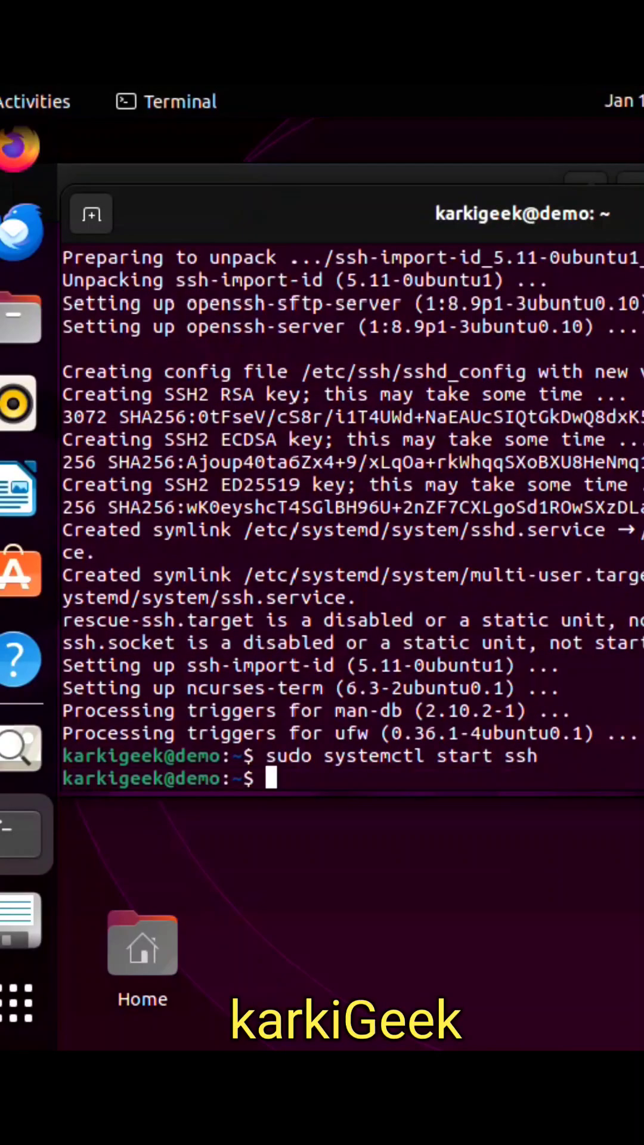
text(sudo systemctl)
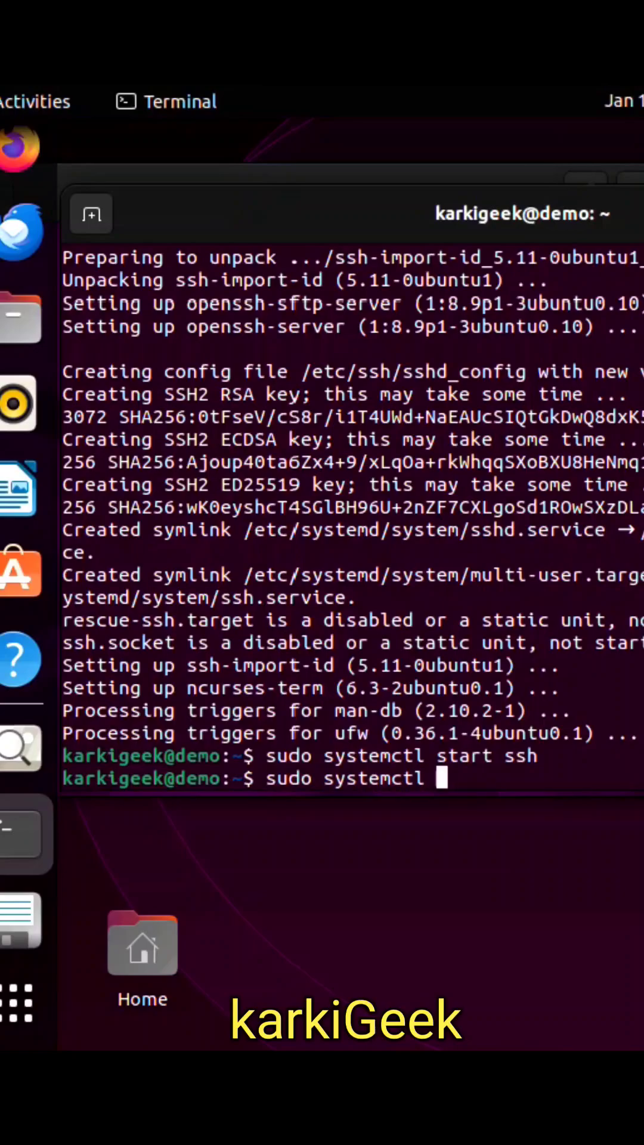
Run sudo systemctl status ssh to check the service is active (running).
text(status)
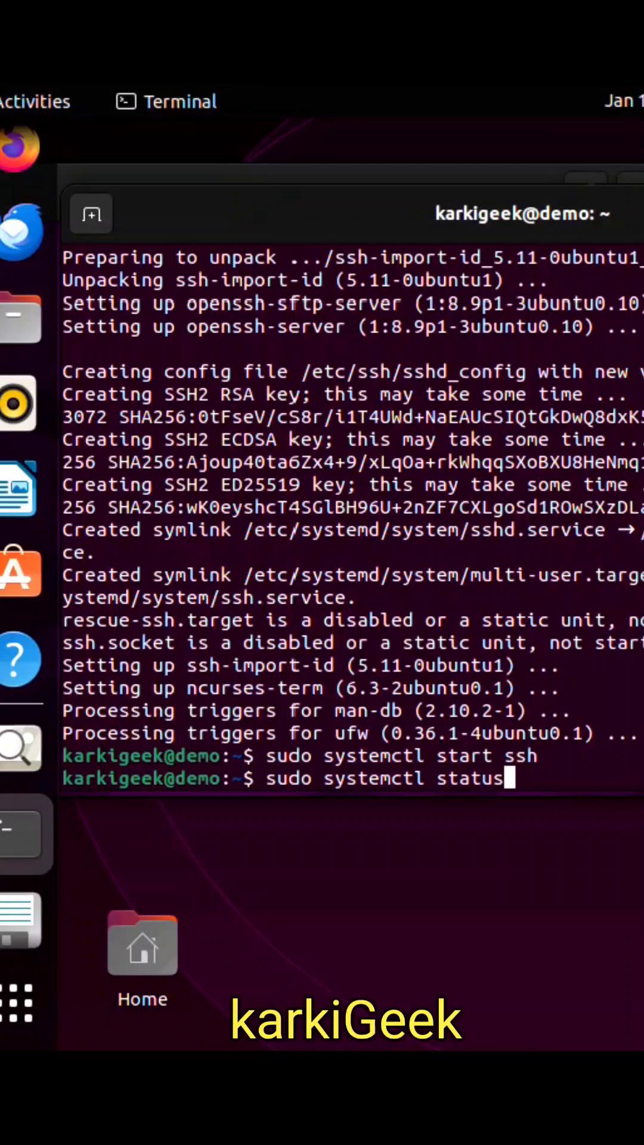
text(ssh)
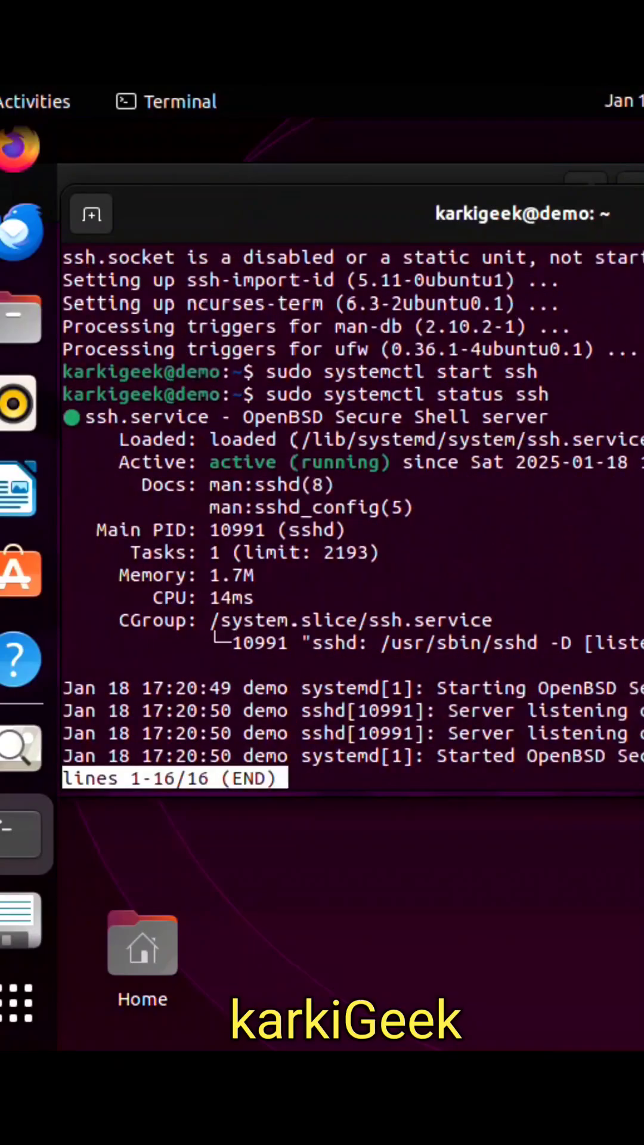
mouse_move(18, 1010)
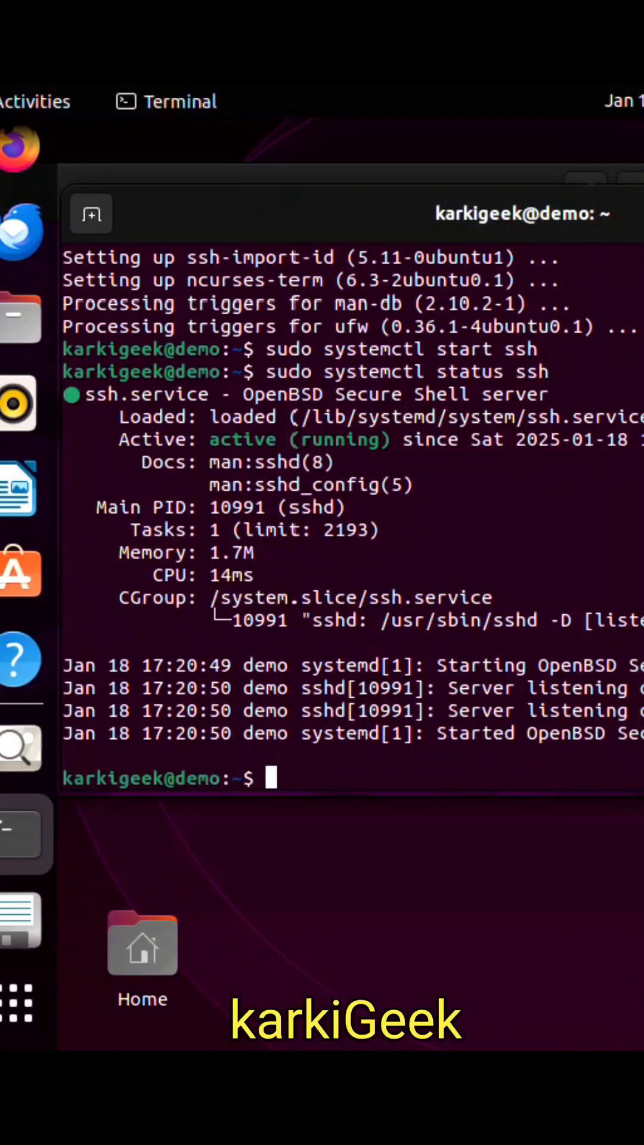
Run sudo systemctl enable ssh so the service starts at boot.
text(sudo)
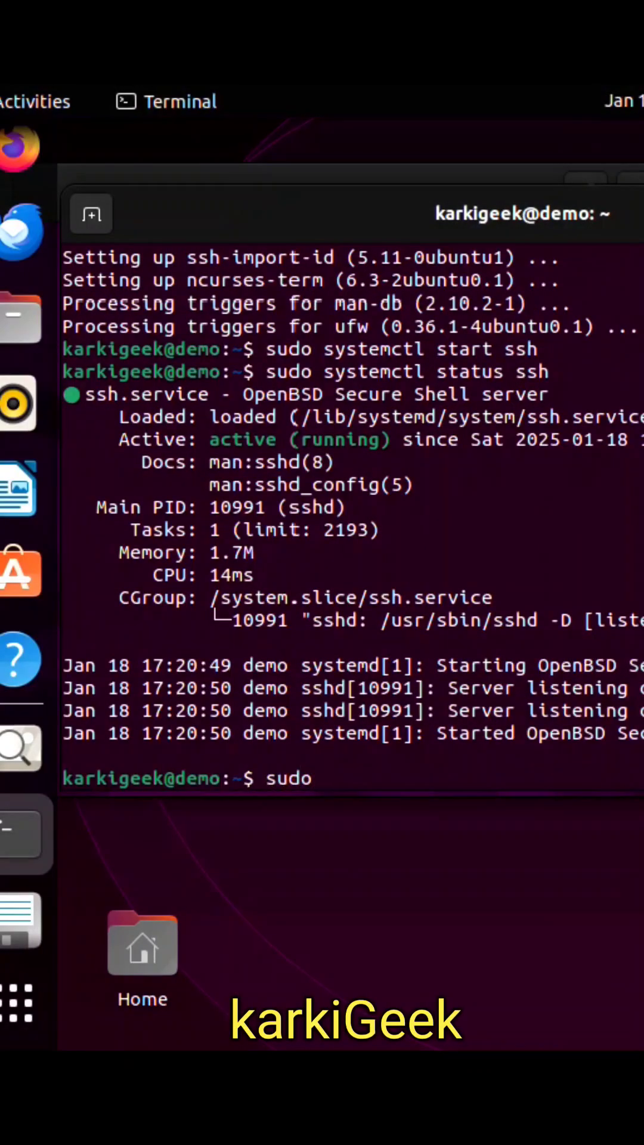
text(syst)
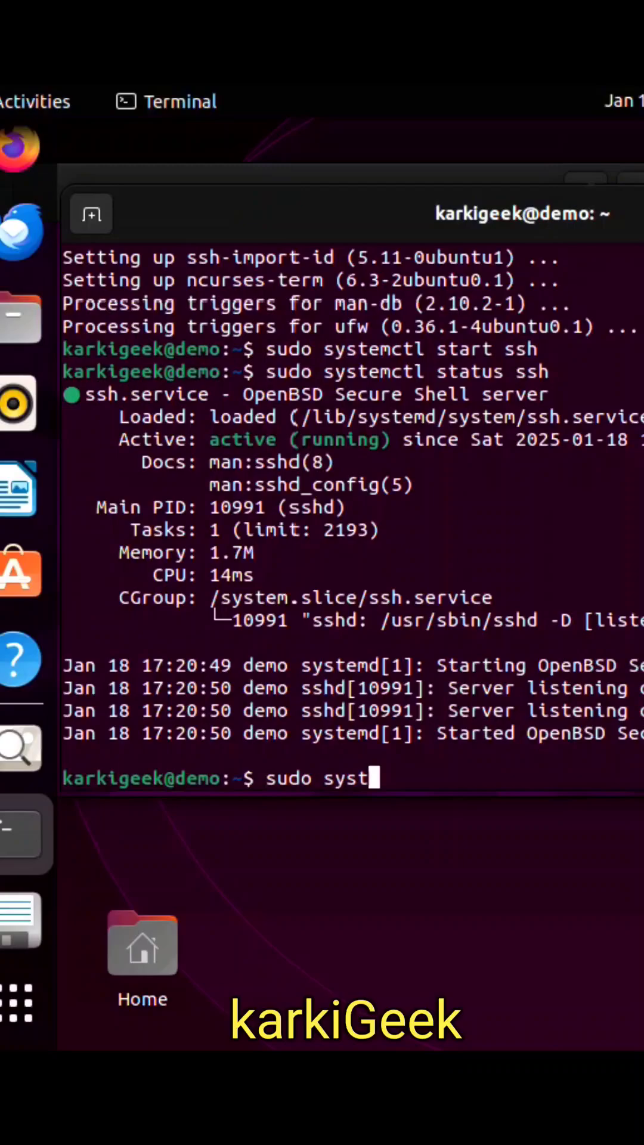
text(emctl)
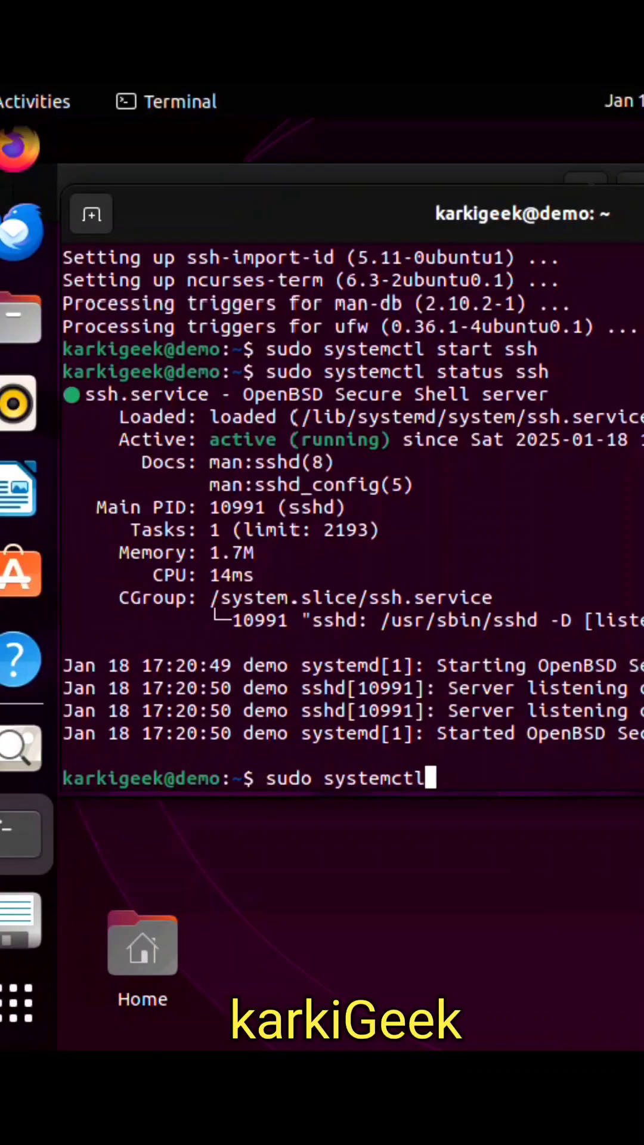
text(enable)
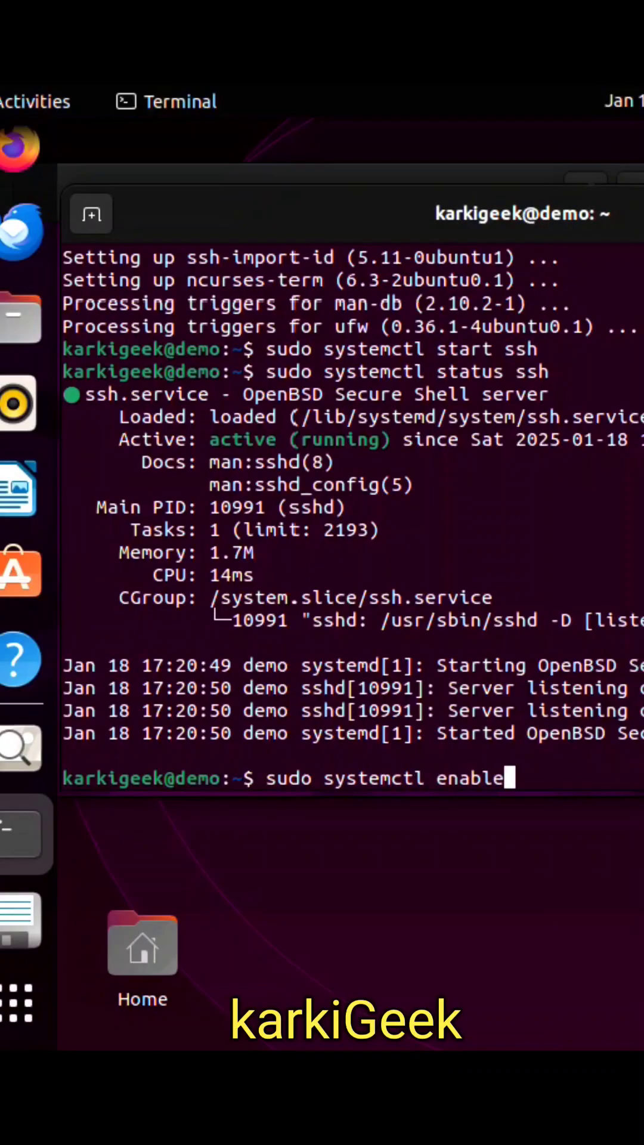
text(ssh)
text(ip a)
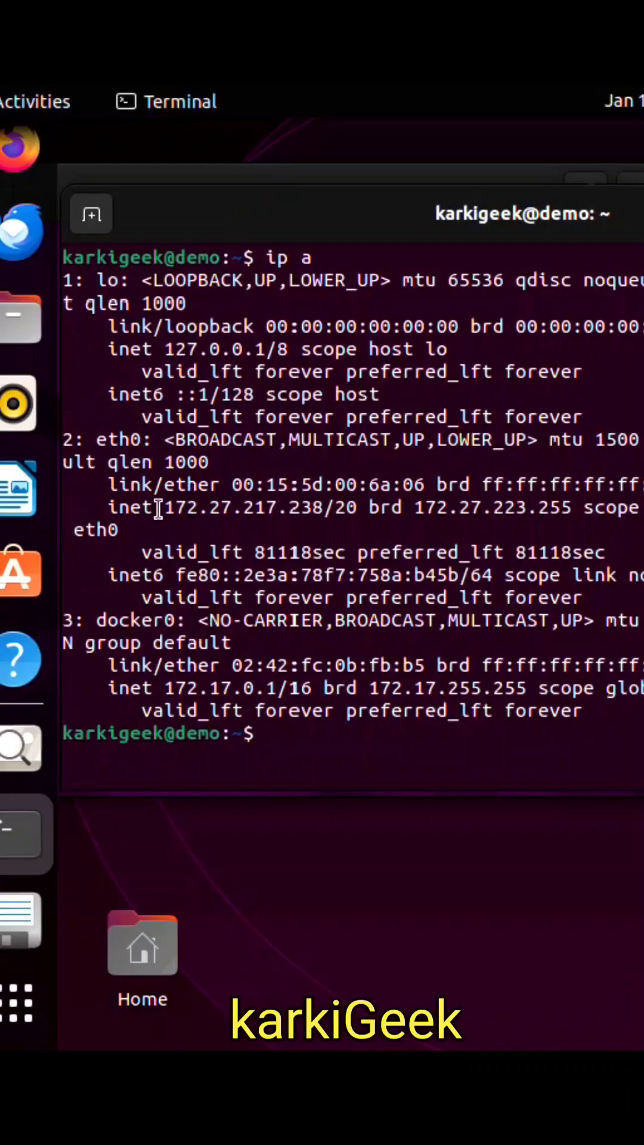
Select the eth0 inet address 172.27.217.238 from the ip a output.
double_click(236, 508)
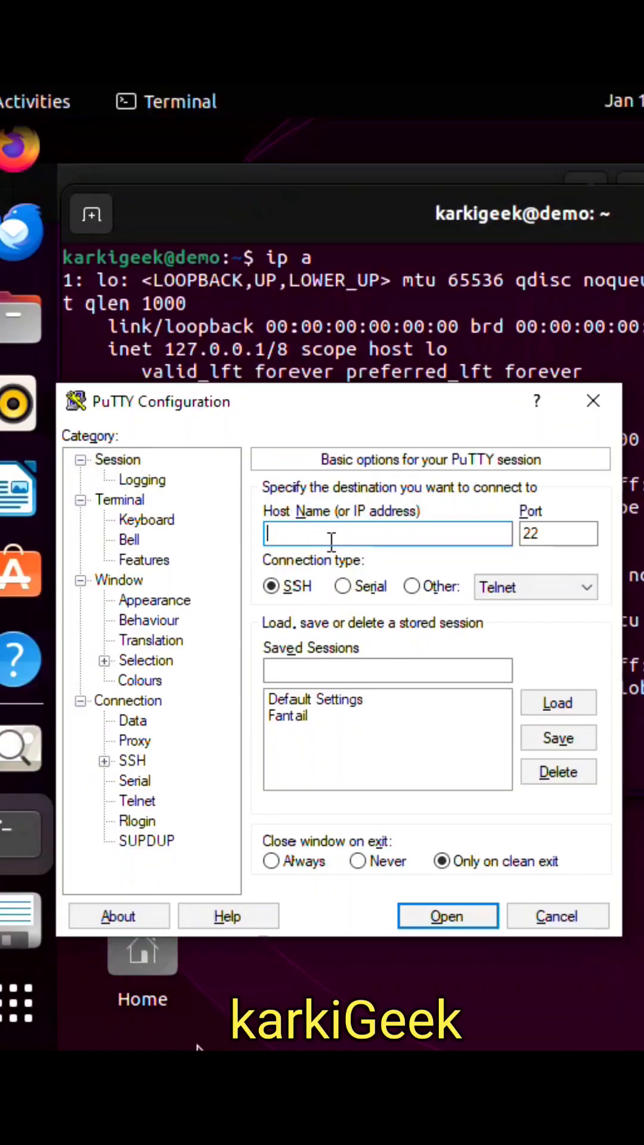
Enter 172.27.217.238 as the PuTTY host name for SSH on port 22.
text(172)
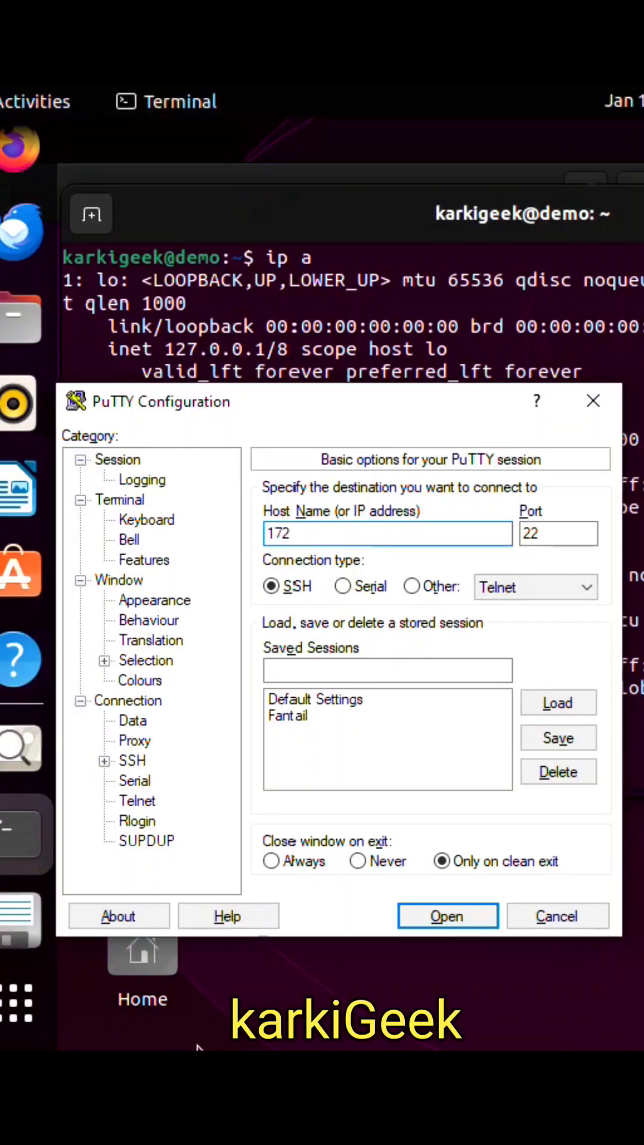
text(.)
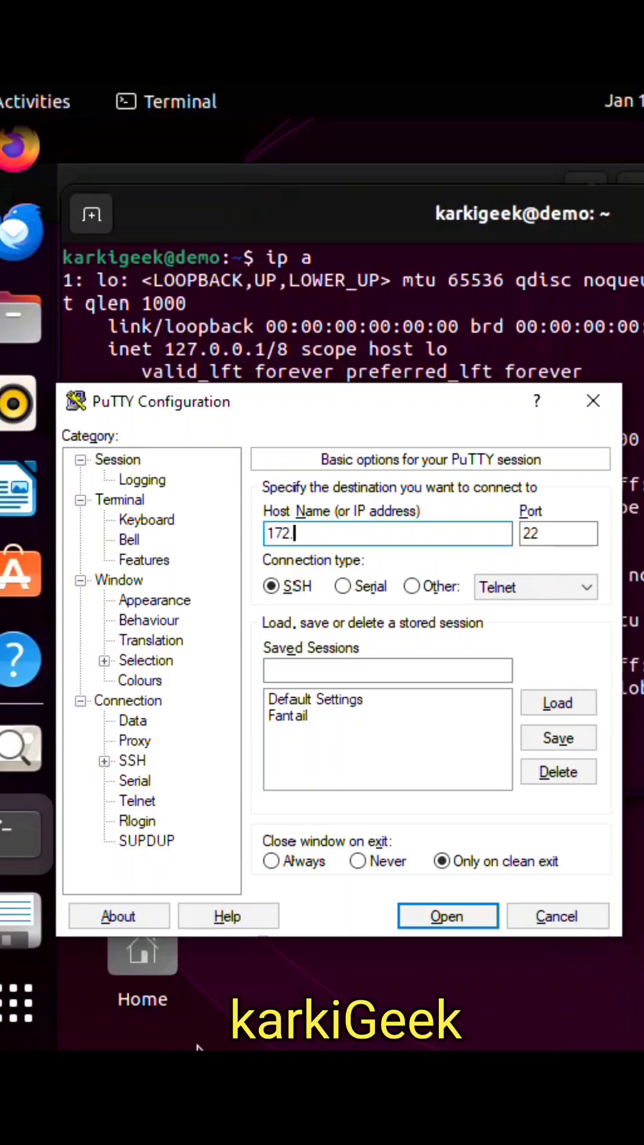
text(27.)
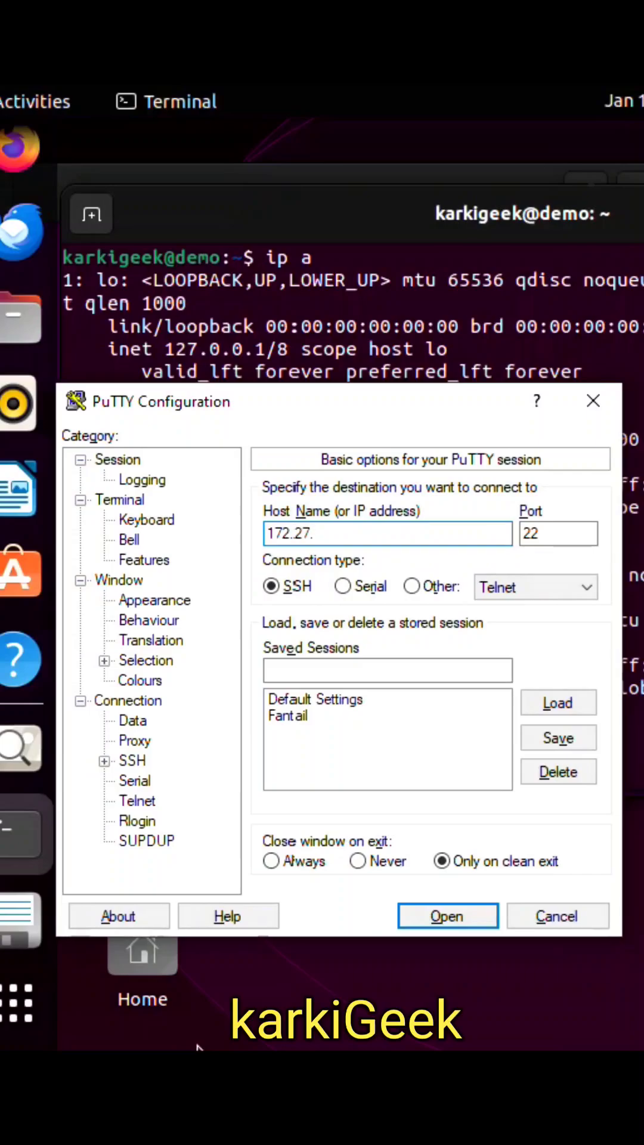
text(217)
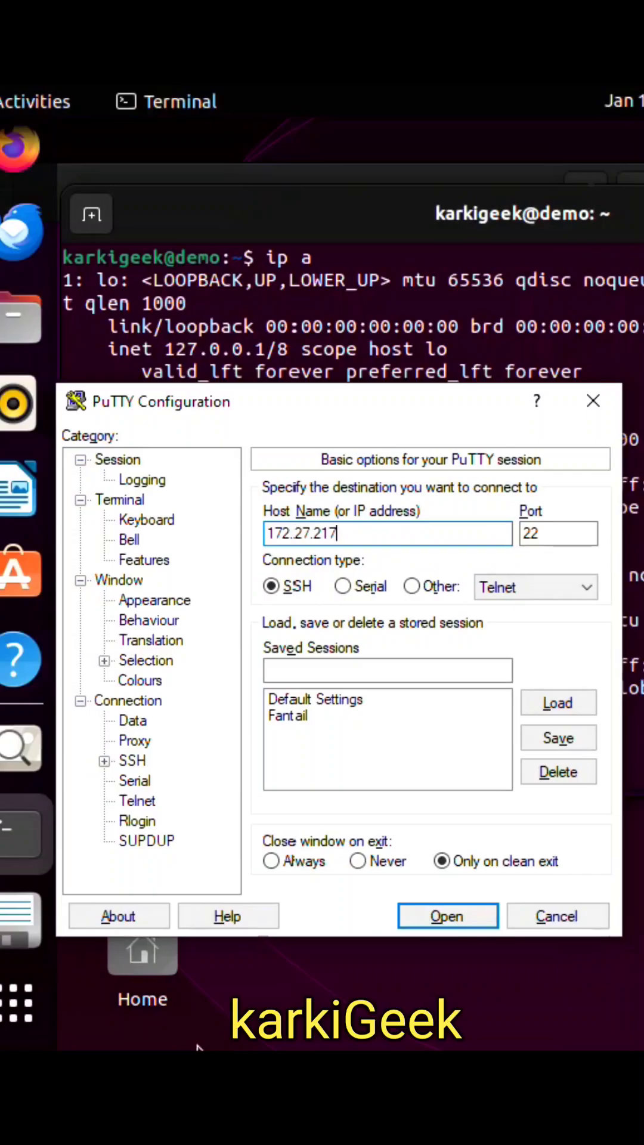
text(.238)
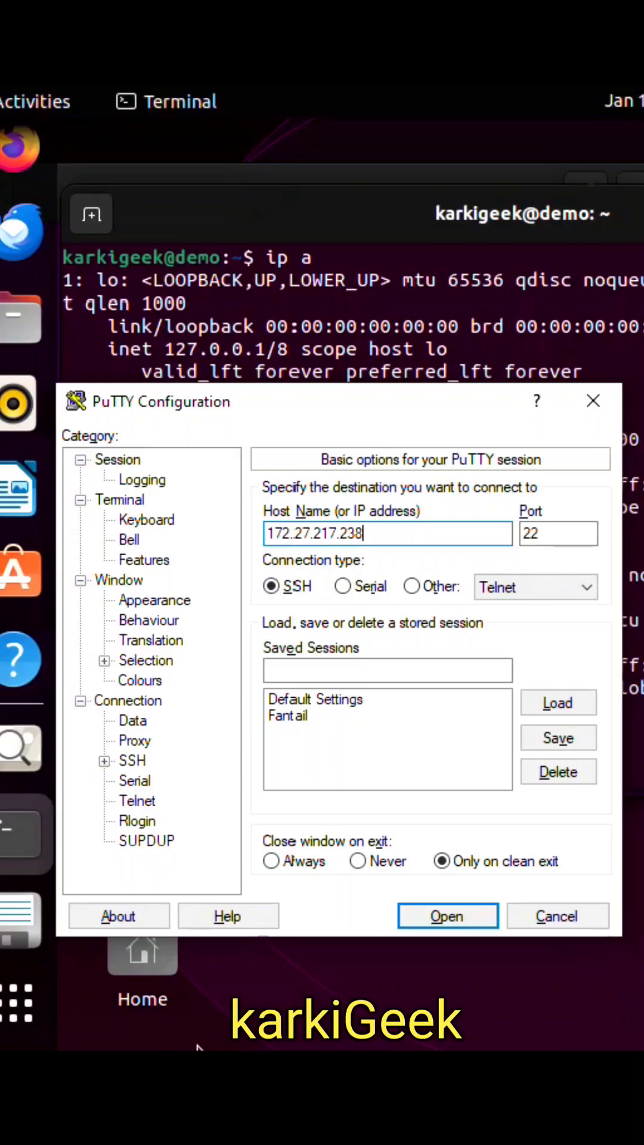
Open the SSH session, accept the new host key, and enter username karkigeek.
click(448, 916)
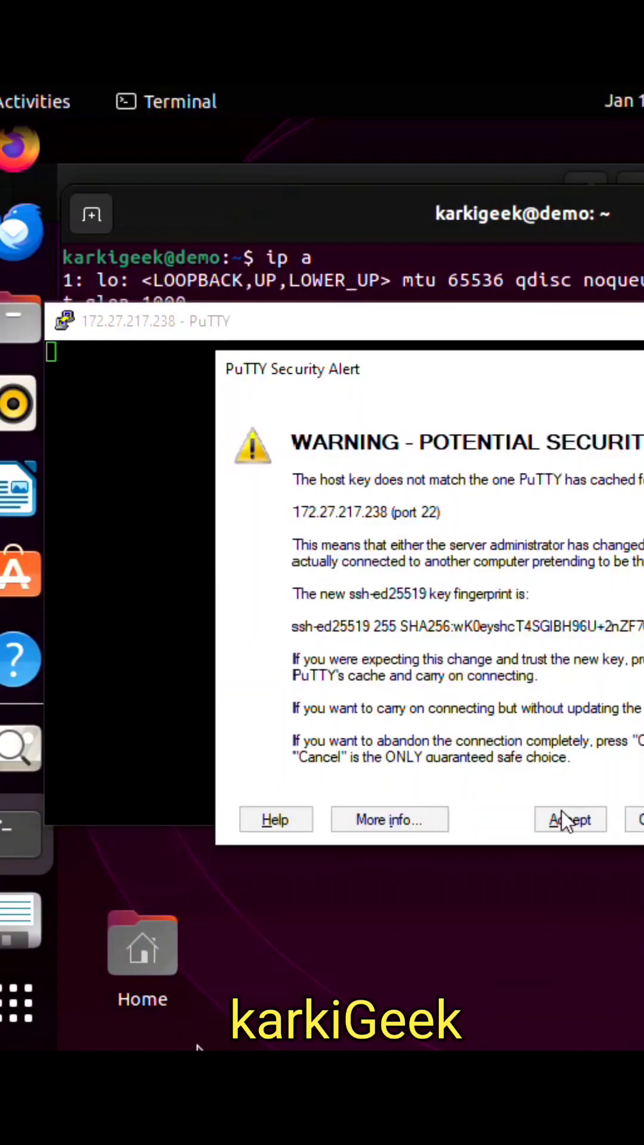
click(569, 820)
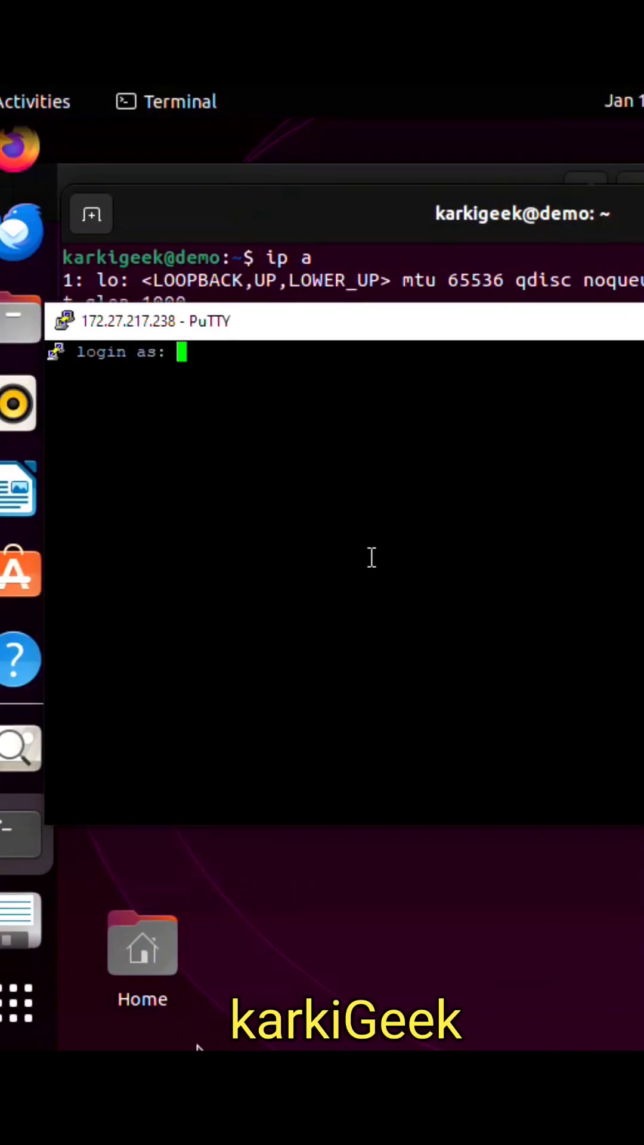
text(karkigeek)
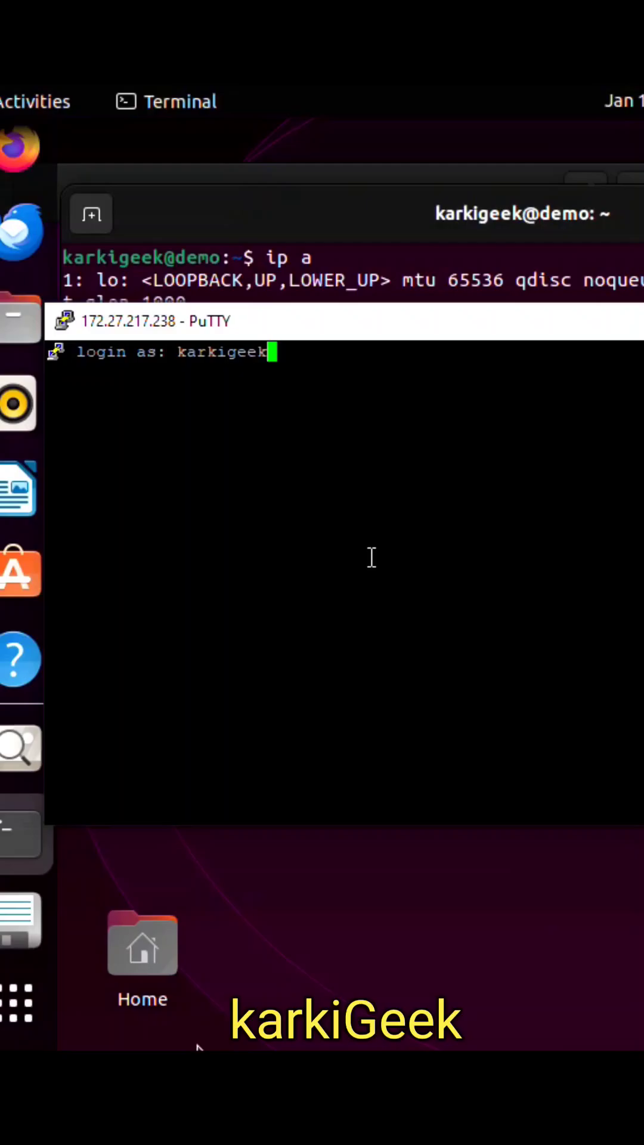